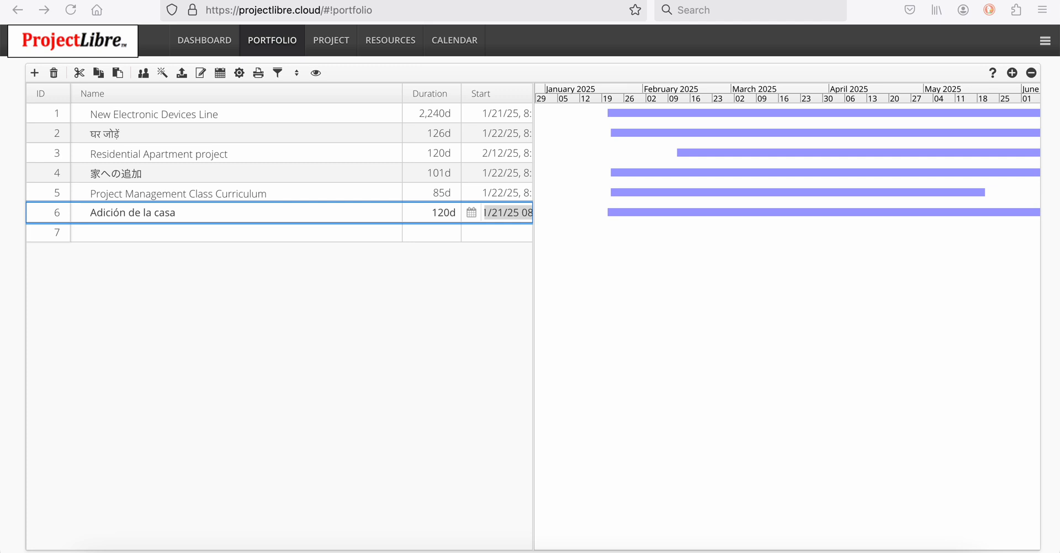
mouse_move(162, 73)
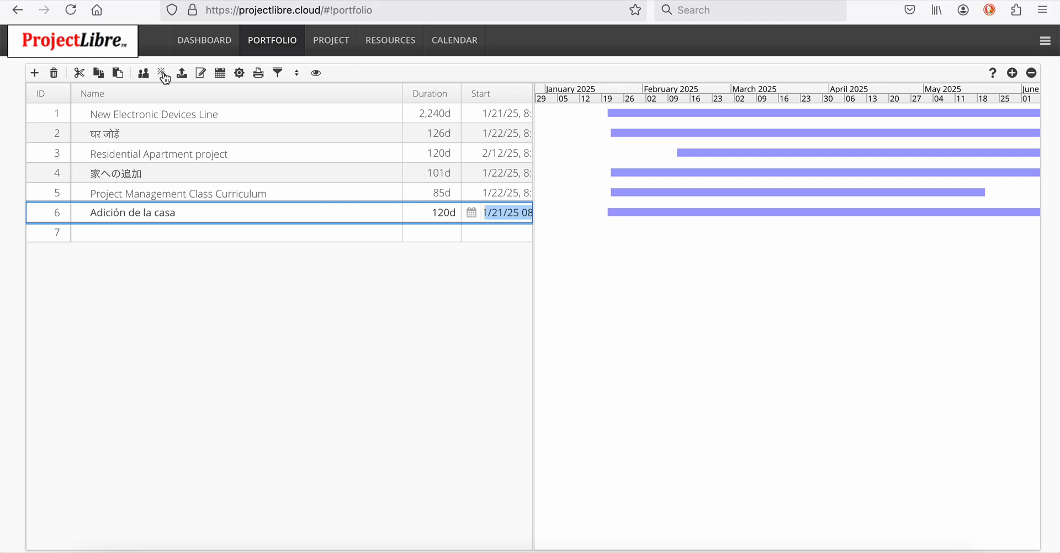
Step: Open A.I. project generation from the portfolio toolbar's magic wand button
left_click(163, 72)
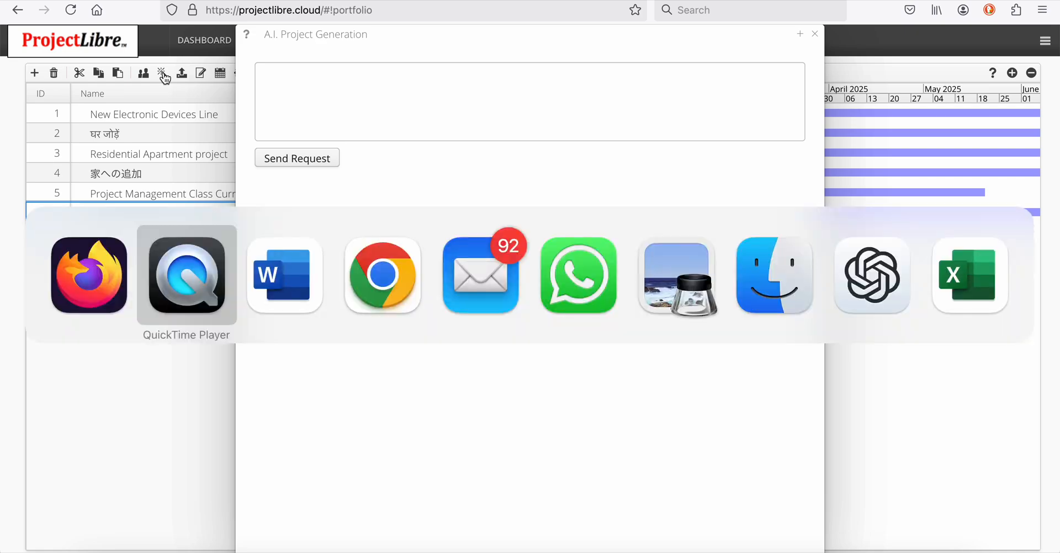
Step: Switch to the Word document and select all of the House Addition request text
left_click(283, 274)
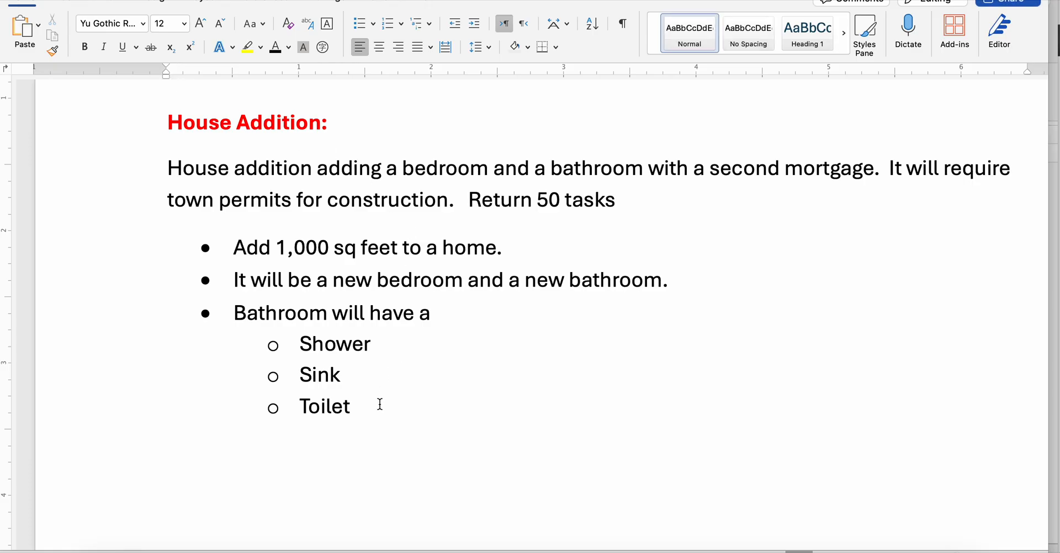
key("ctrl+a")
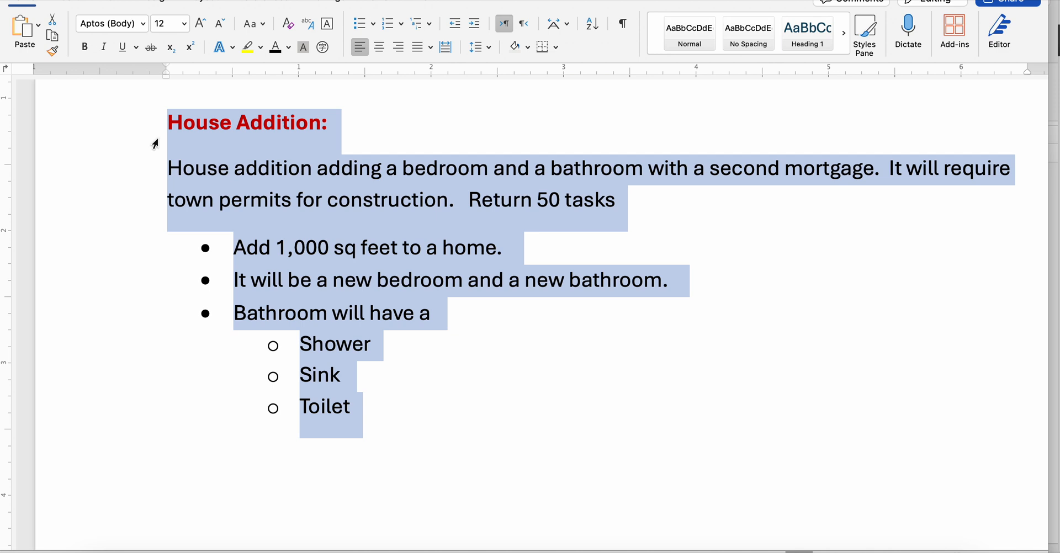
mouse_move(129, 256)
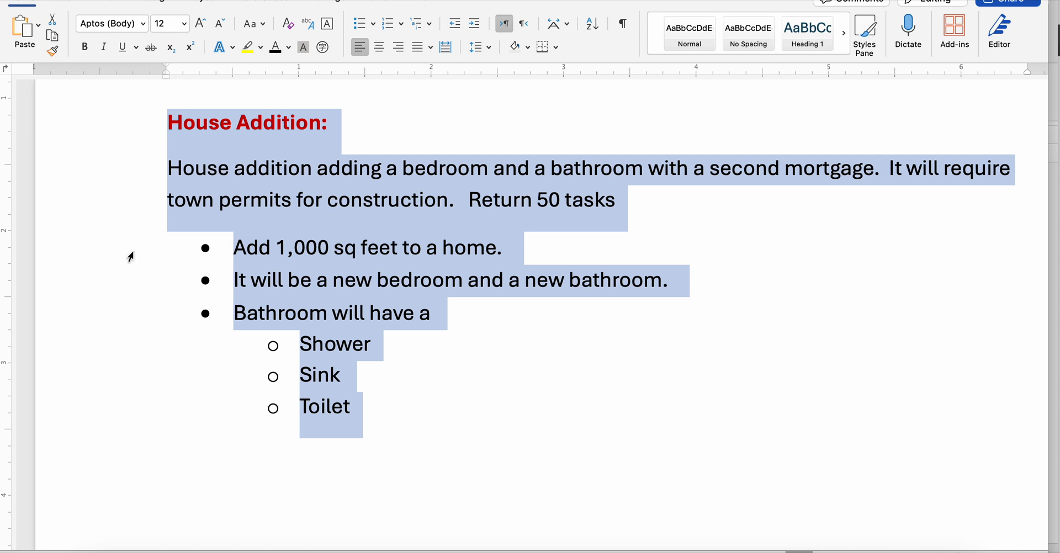
mouse_move(400, 291)
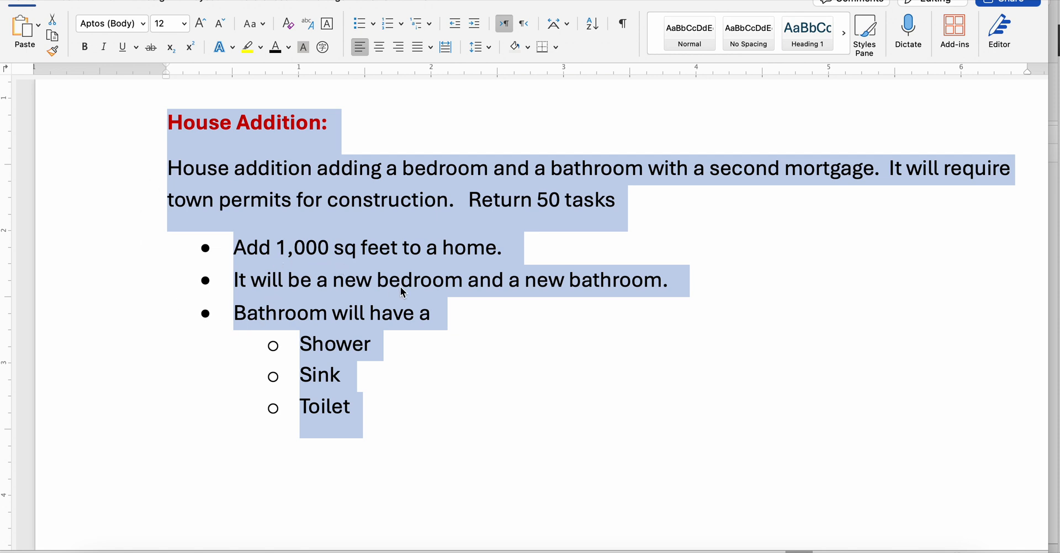
mouse_move(388, 360)
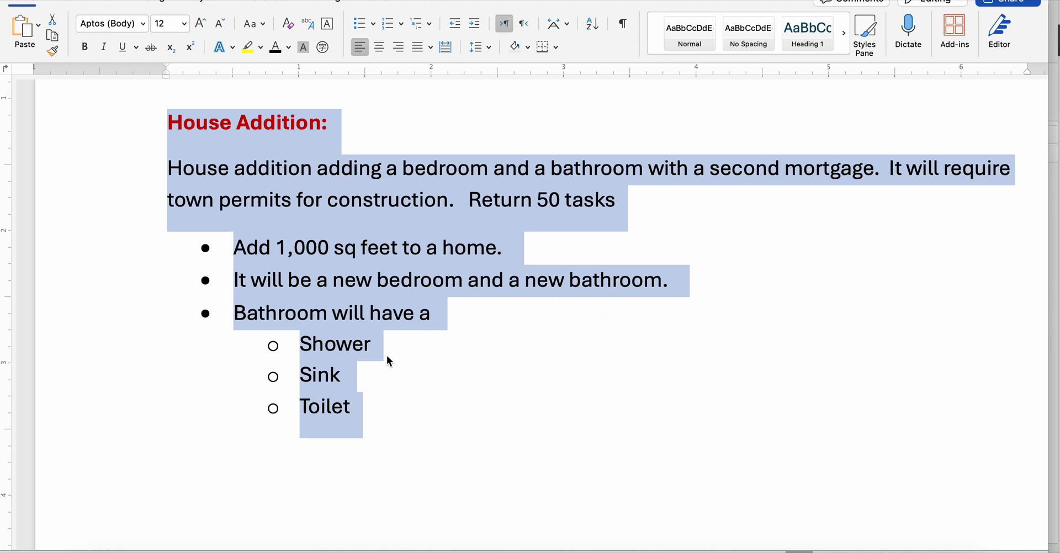
mouse_move(420, 385)
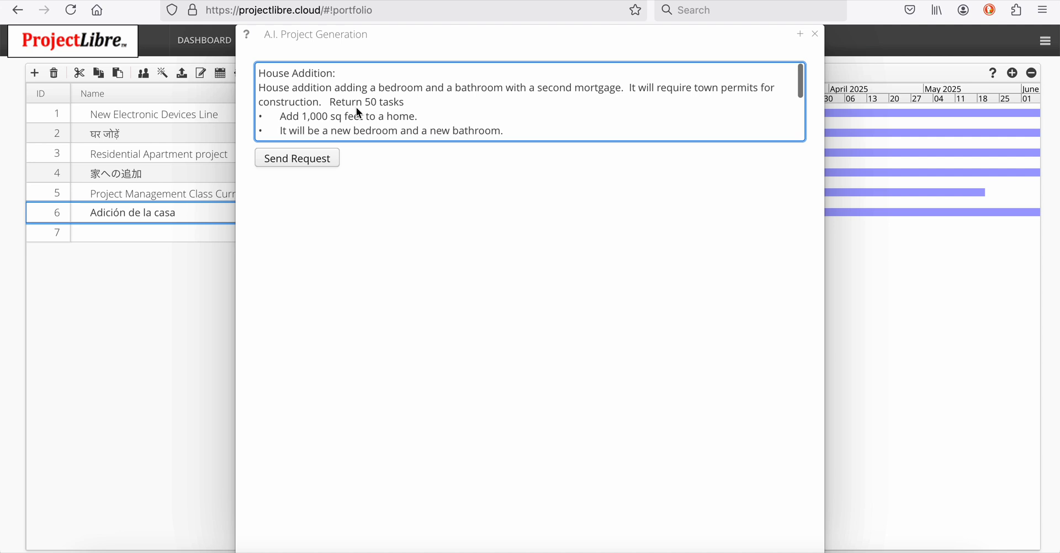
Step: Send the House Addition request and pick the generated project in row 7
left_click(297, 157)
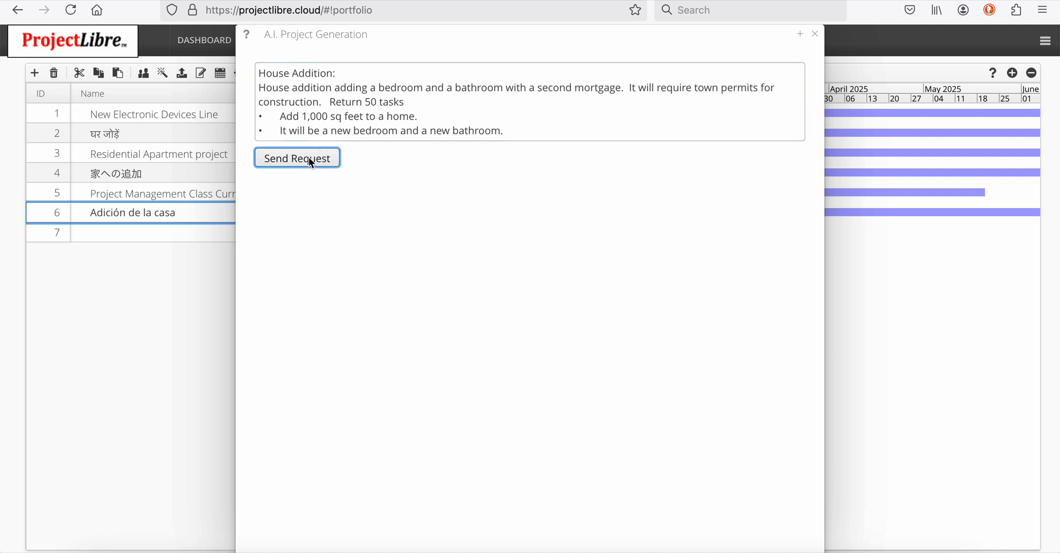
left_click(295, 157)
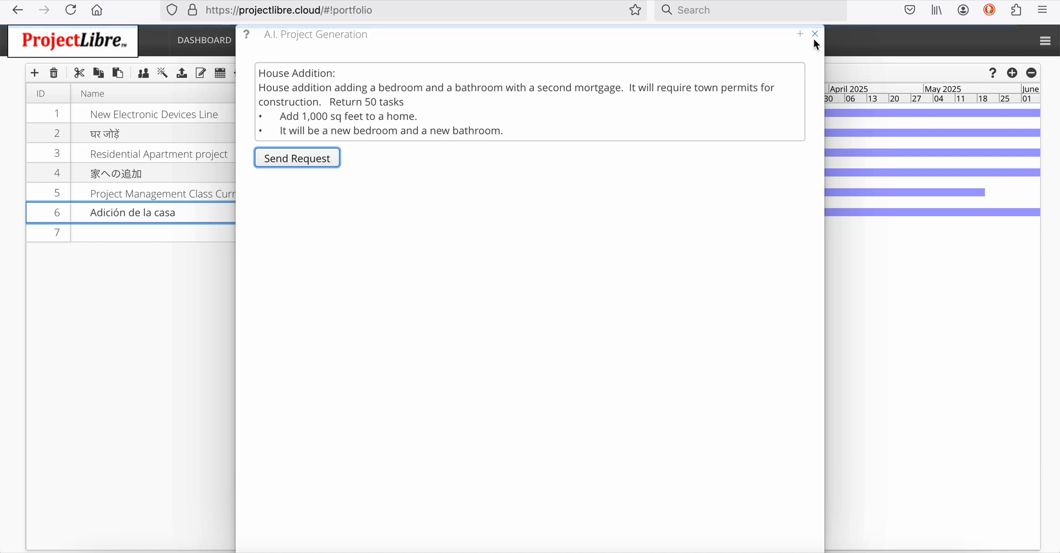
left_click(297, 158)
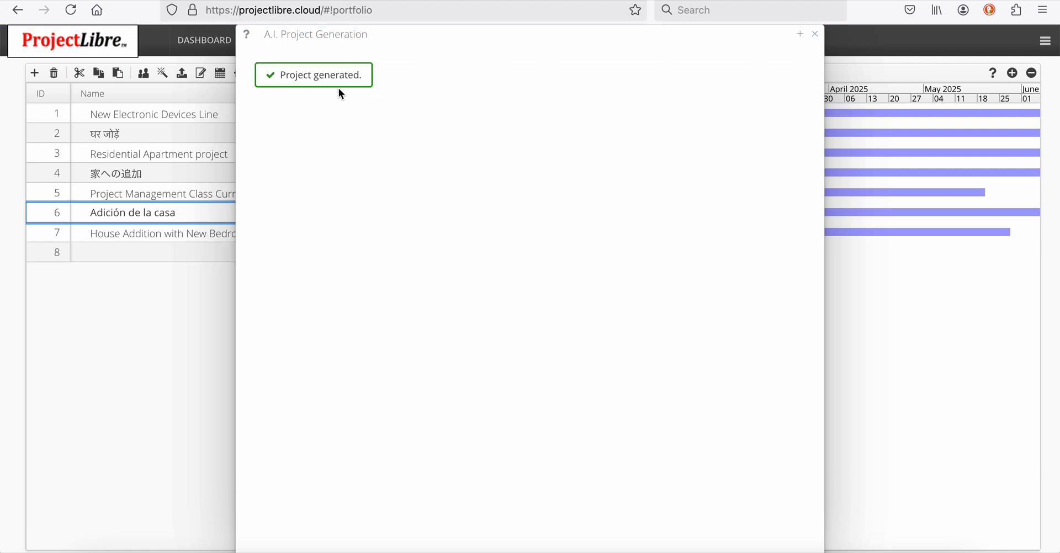
mouse_move(316, 98)
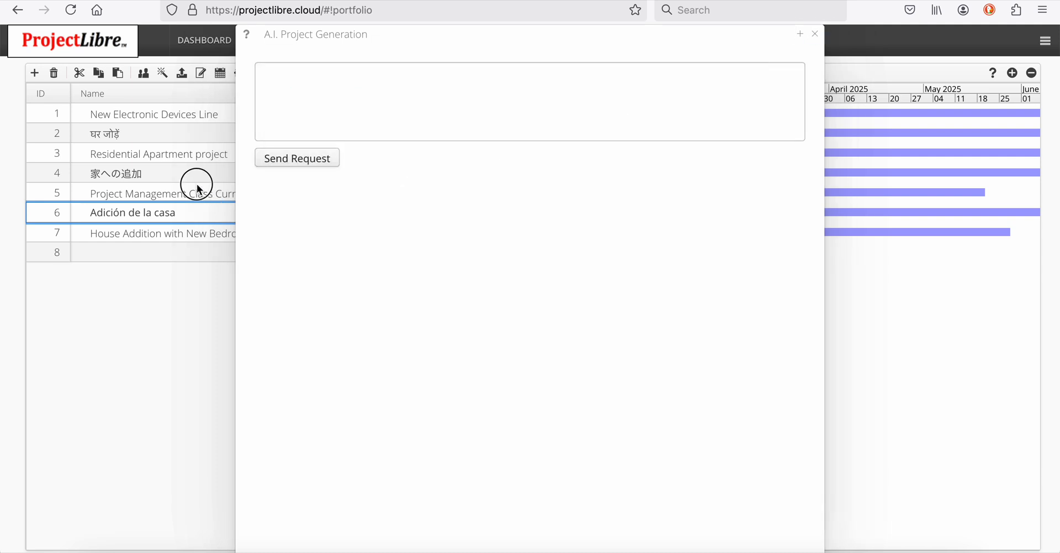
left_click(163, 192)
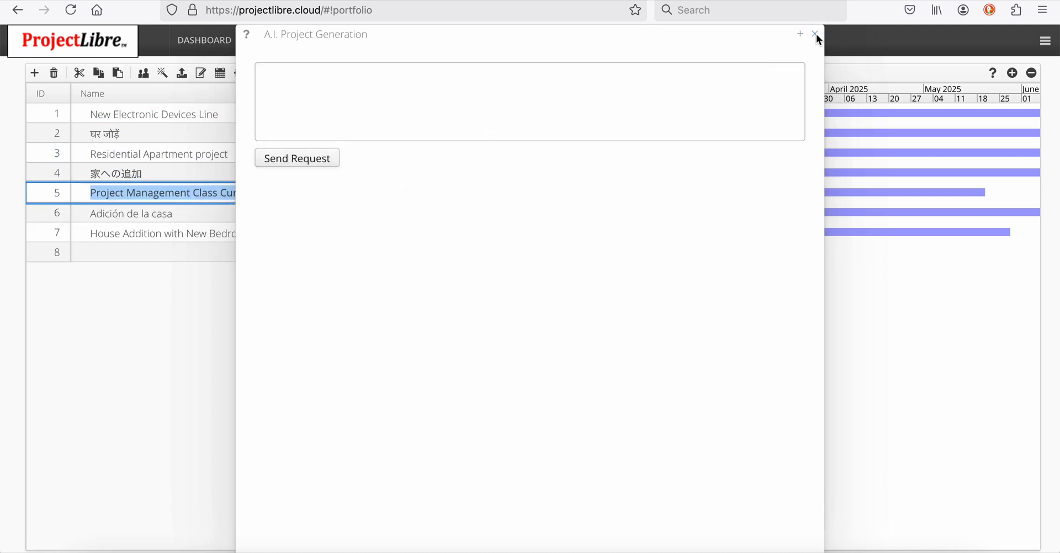
Step: Close the generator and review the tasks, from consulting an architect to final walkthrough
left_click(815, 34)
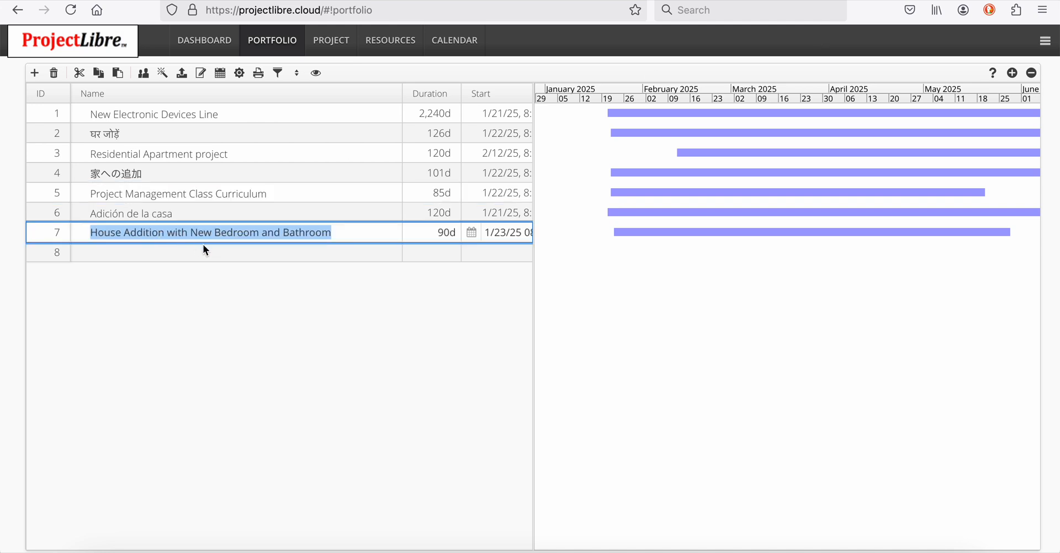
mouse_move(162, 109)
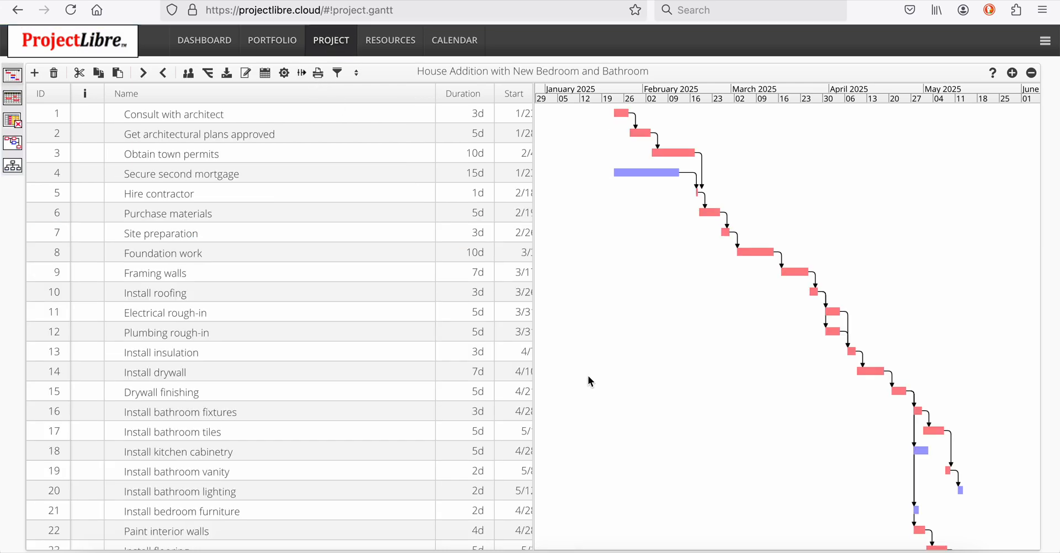
scroll("down", 3)
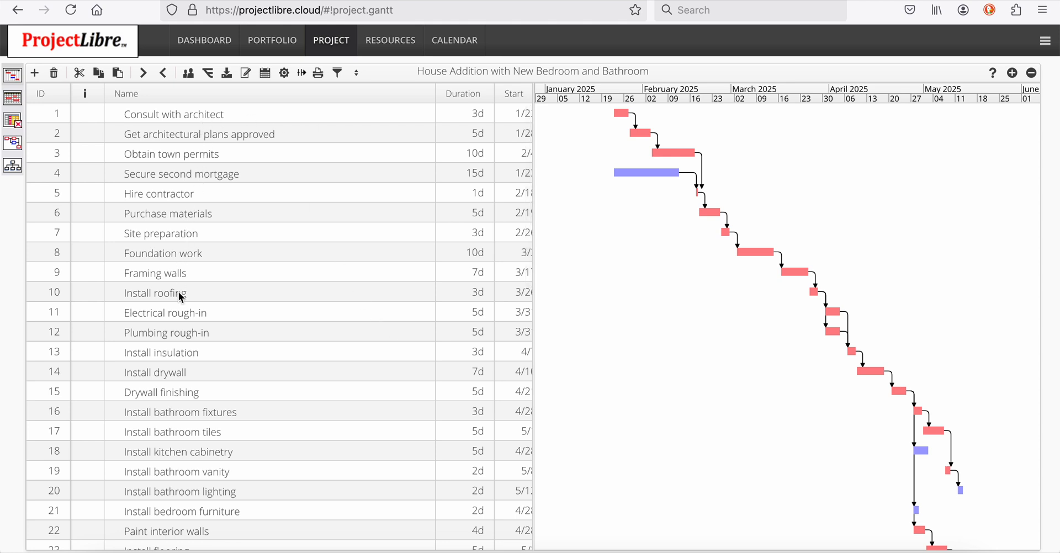
scroll("down", 3)
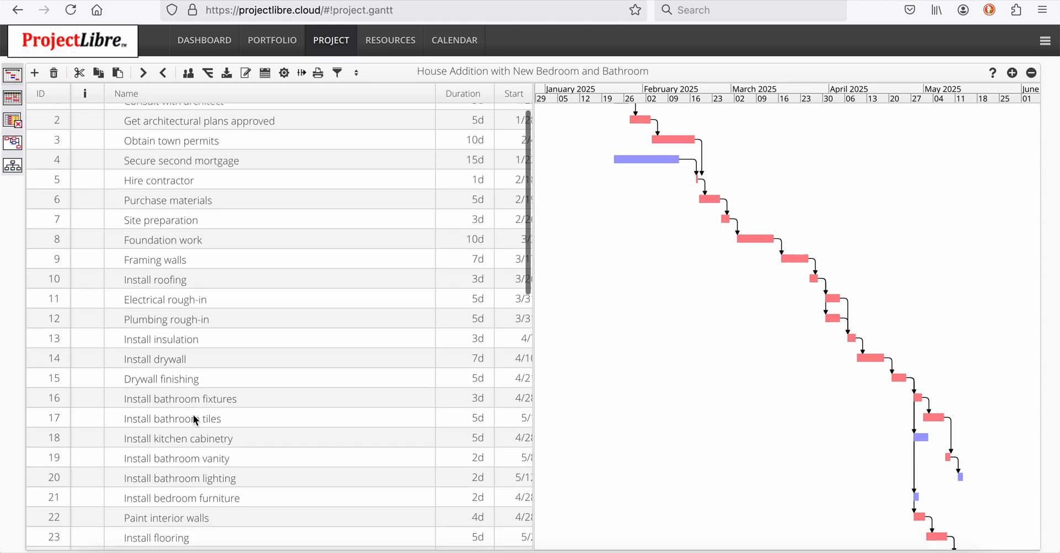
scroll("down", 3)
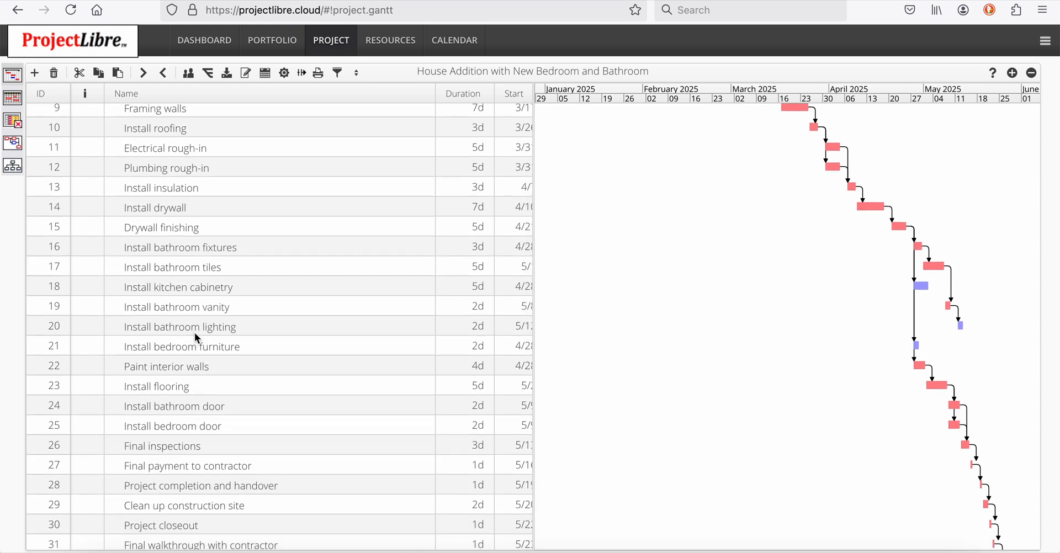
mouse_move(210, 425)
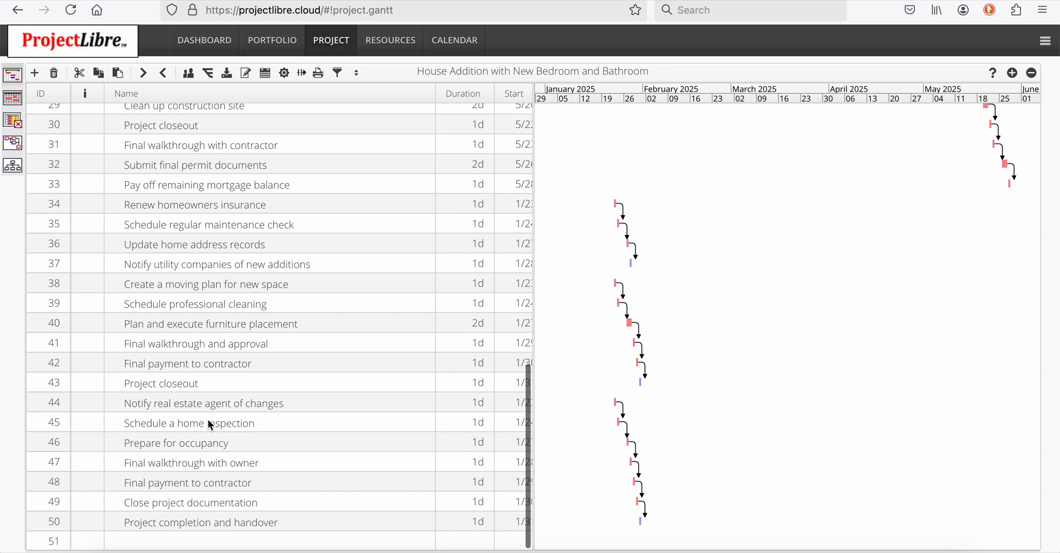
mouse_move(281, 384)
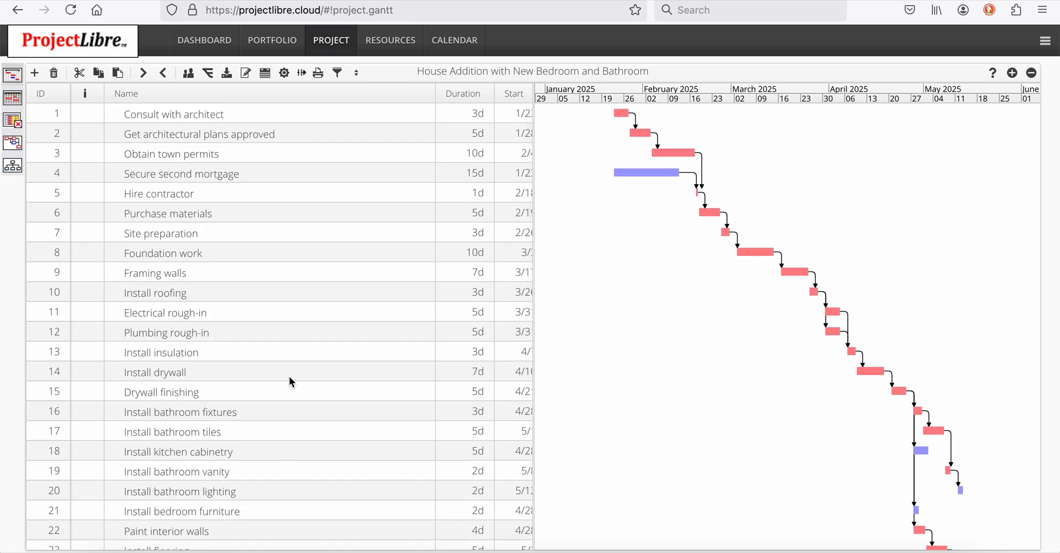
mouse_move(647, 237)
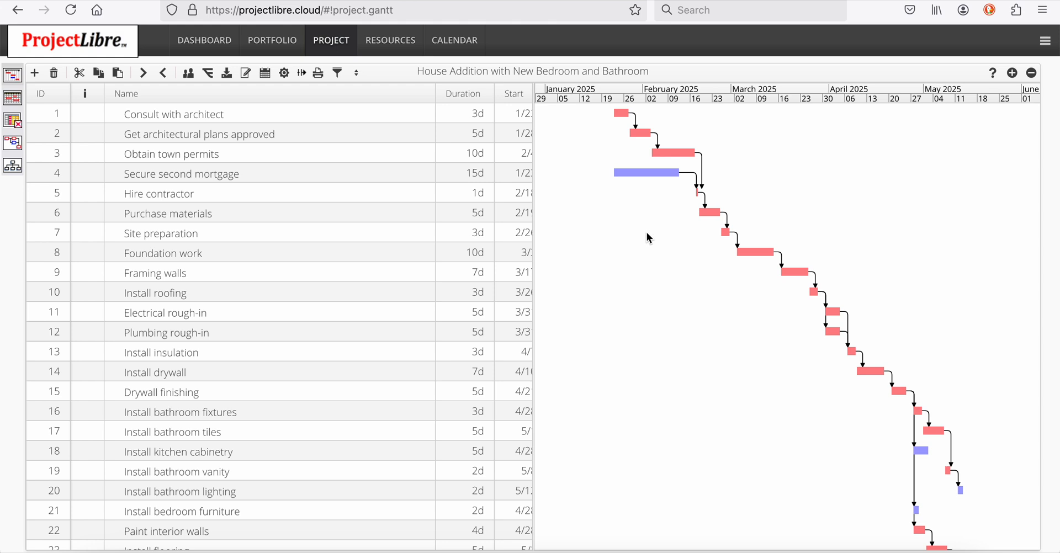
mouse_move(668, 264)
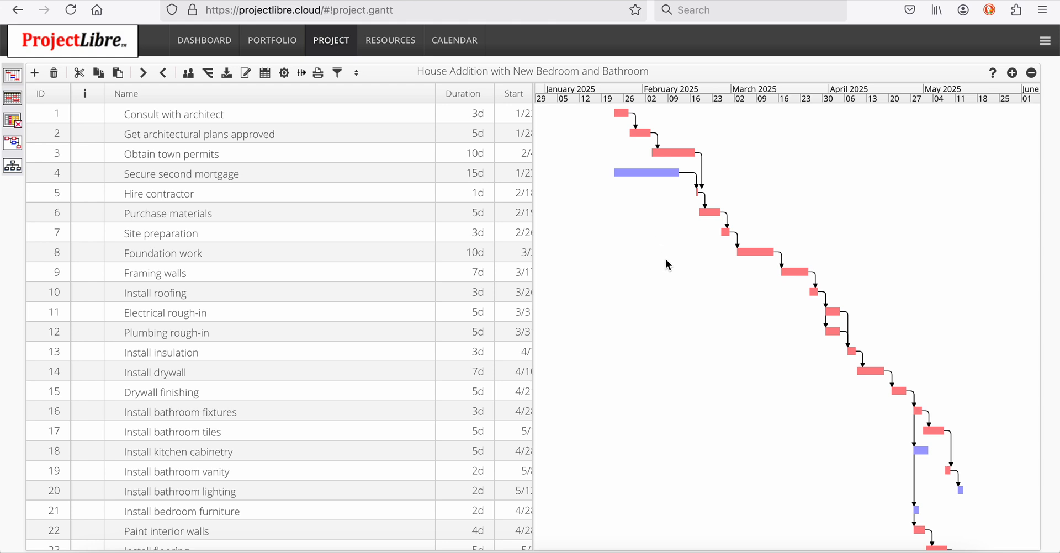
mouse_move(495, 206)
type("5")
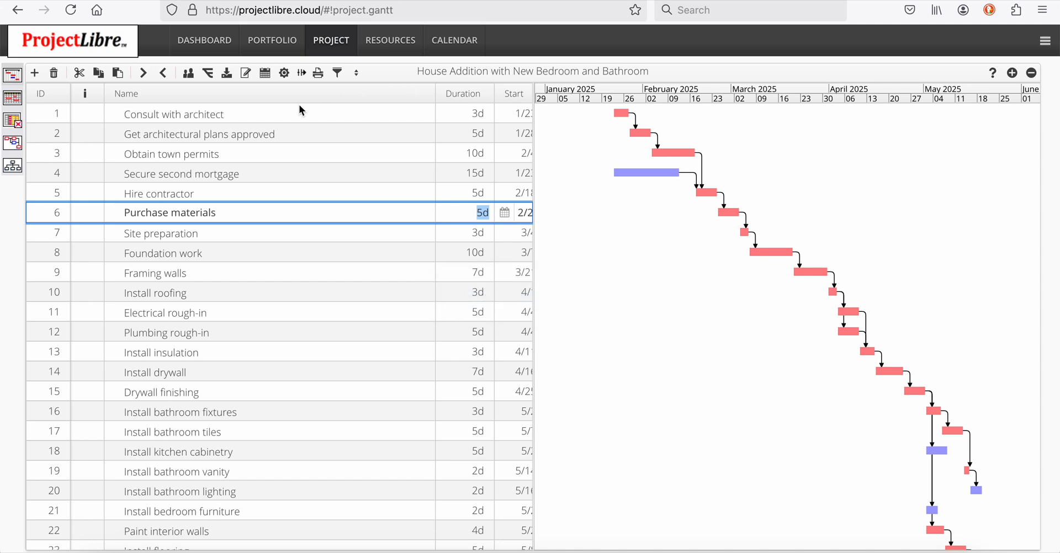
Step: Return to the portfolio, reopen A.I. generation, and switch to the Japanese prompt in Word
left_click(272, 40)
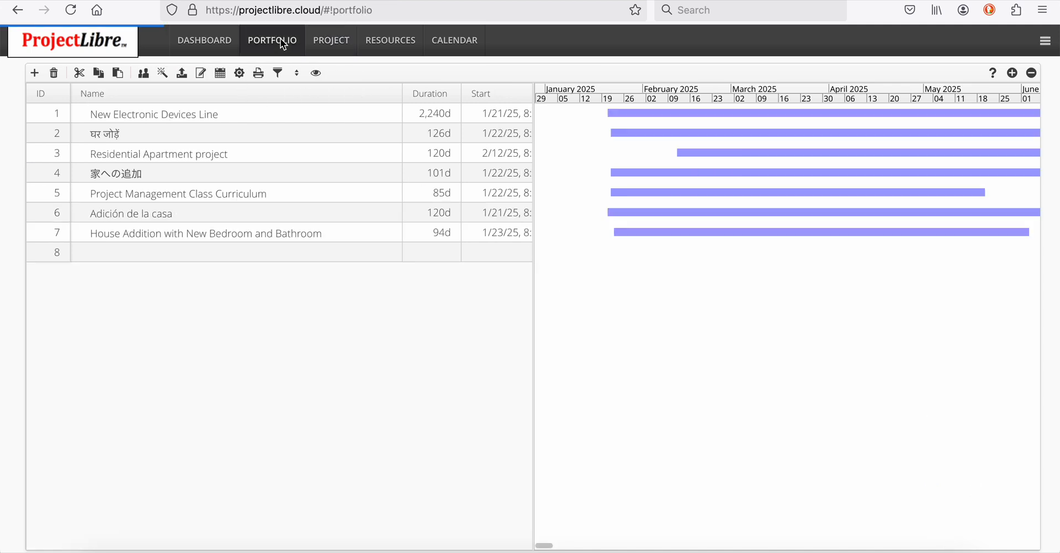
left_click(162, 72)
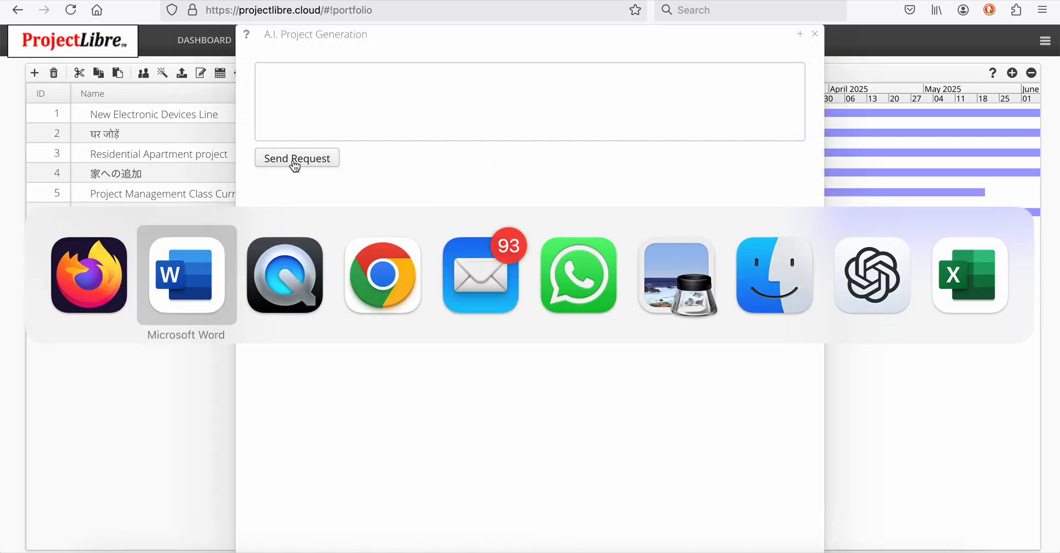
left_click(186, 275)
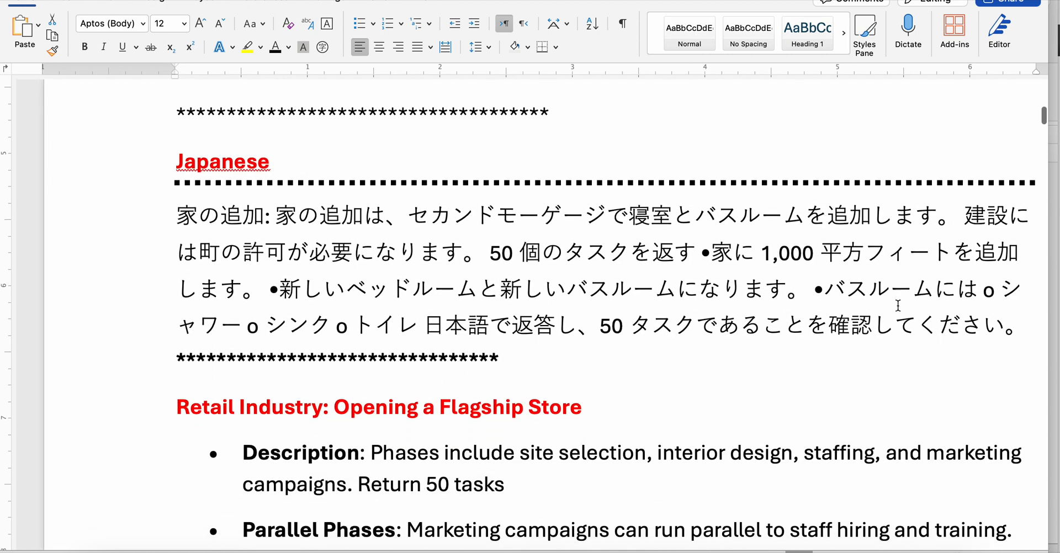
Step: Submit the Japanese house-addition request, then close the dialog once 家の追加プロジェクト is generated
left_click_drag(178, 216, 1017, 325)
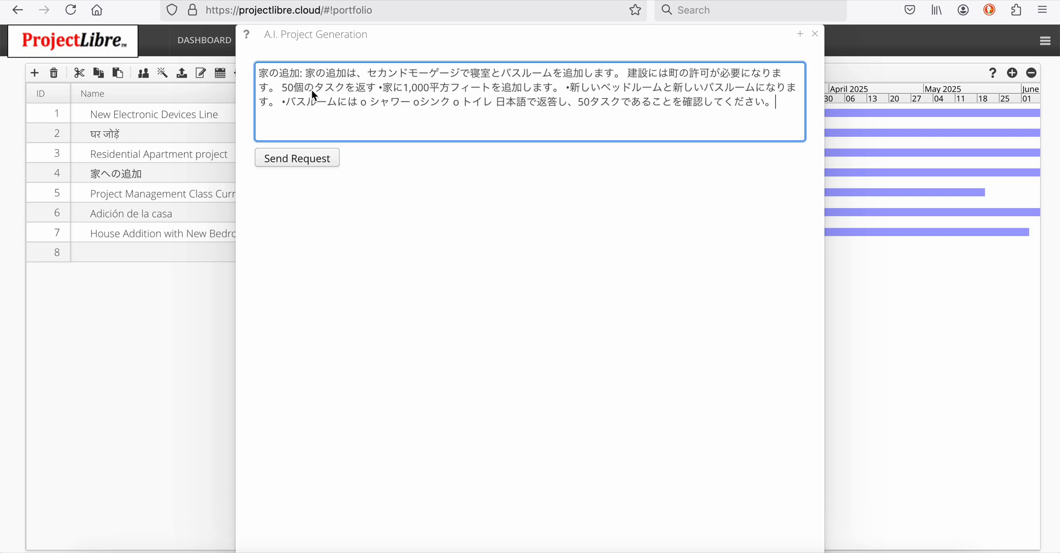
left_click(297, 157)
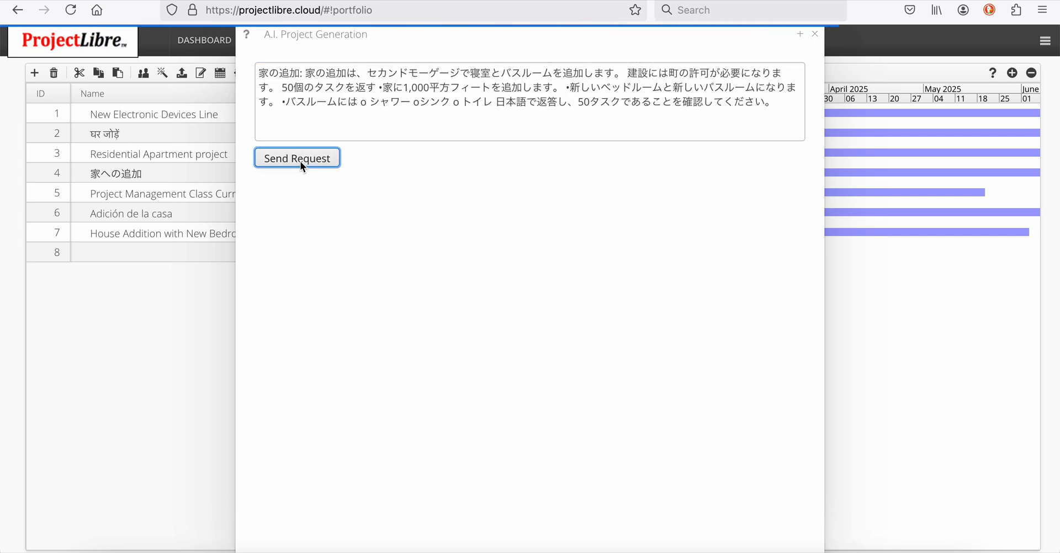
left_click(297, 158)
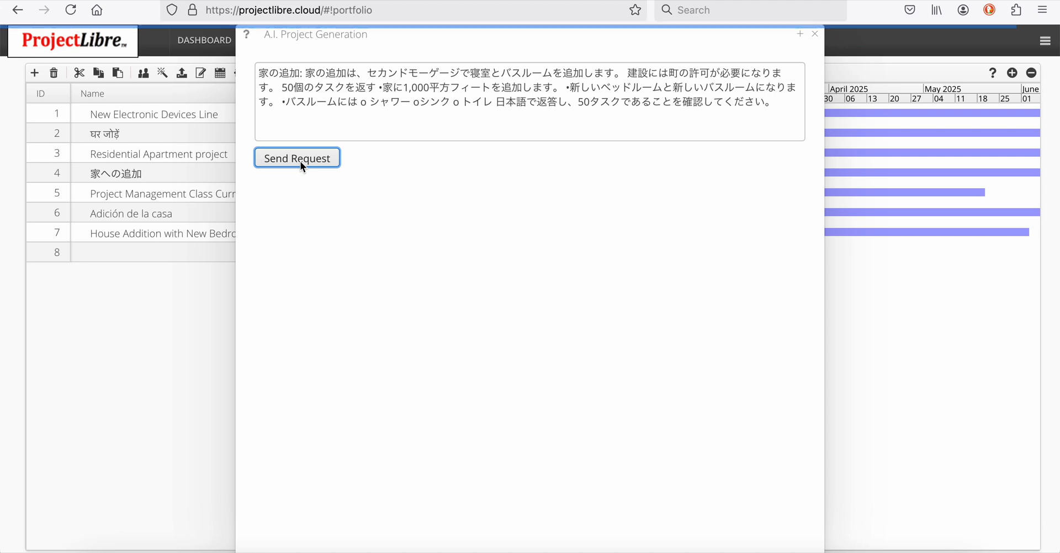
mouse_move(355, 220)
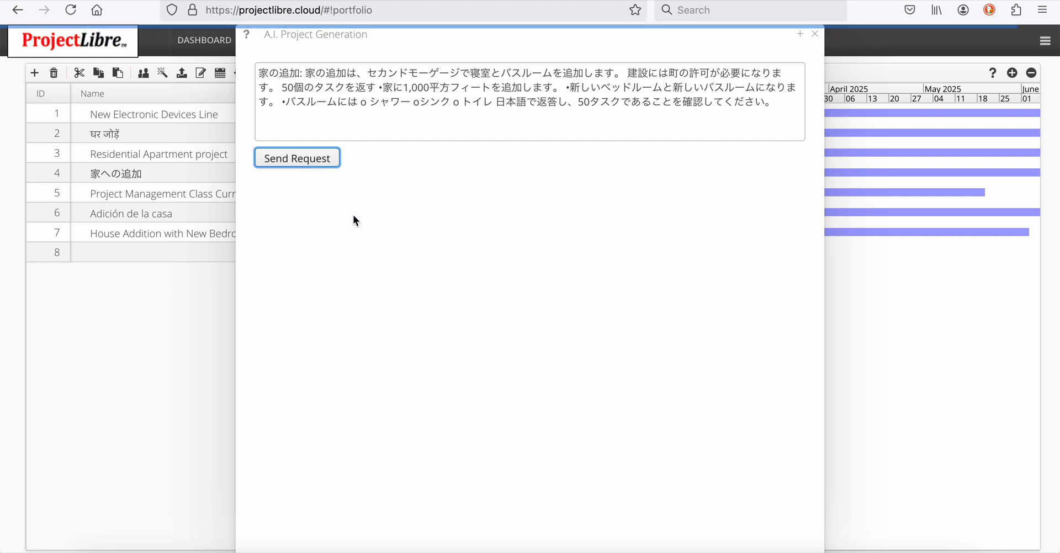
left_click(297, 157)
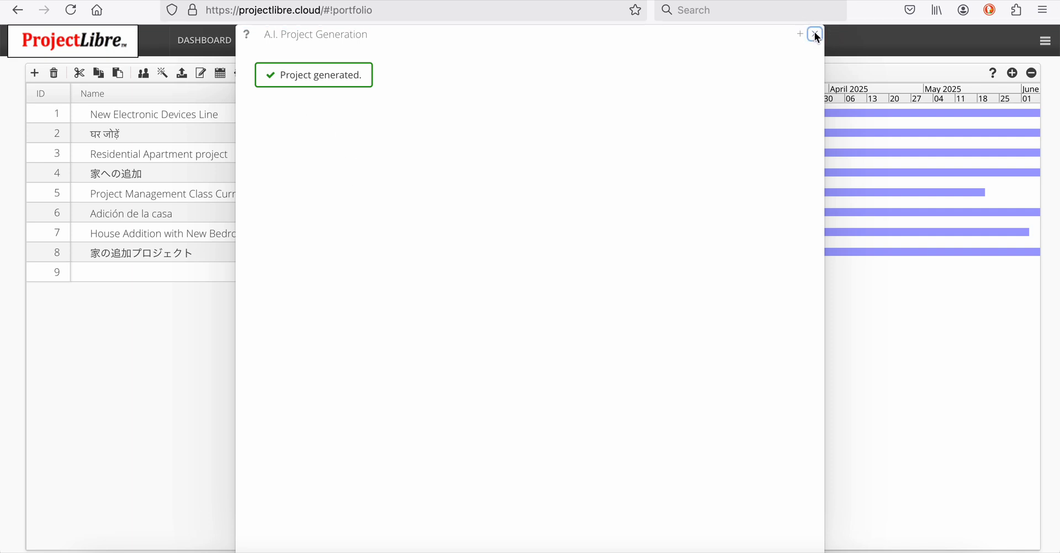
left_click(815, 34)
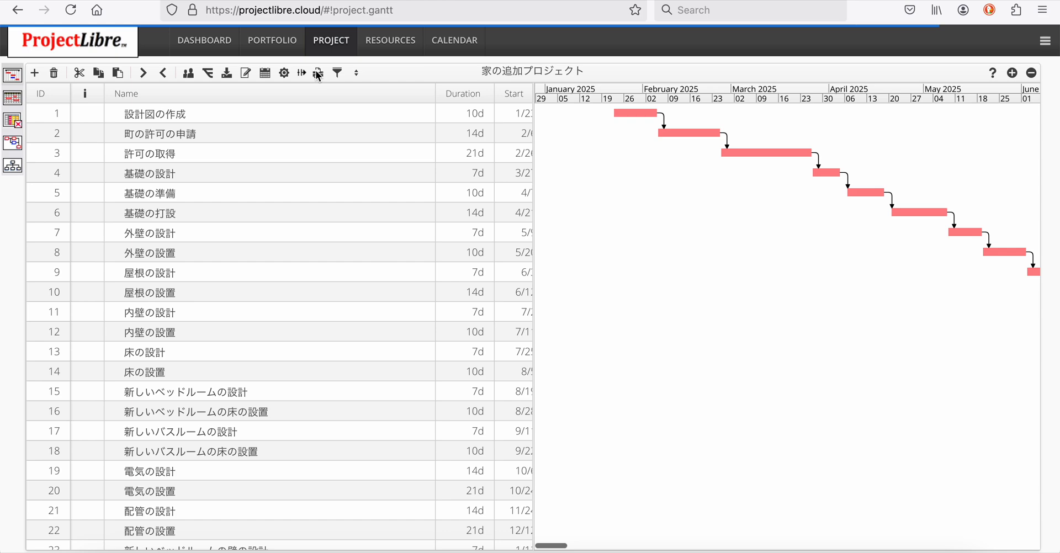
Step: Scroll the Japanese project's Gantt timeline, then go back to the portfolio list
scroll("right", 3)
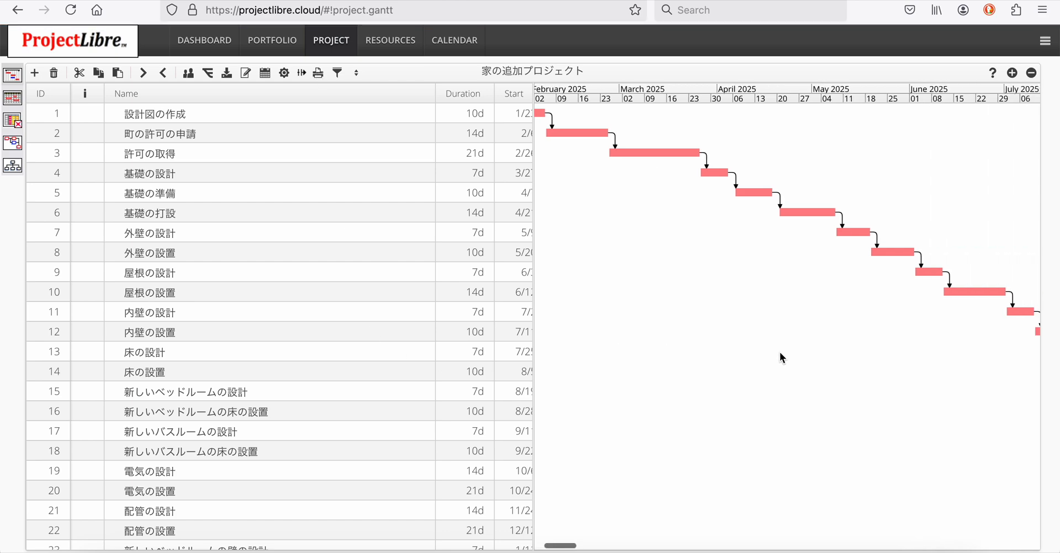
scroll("down", 3)
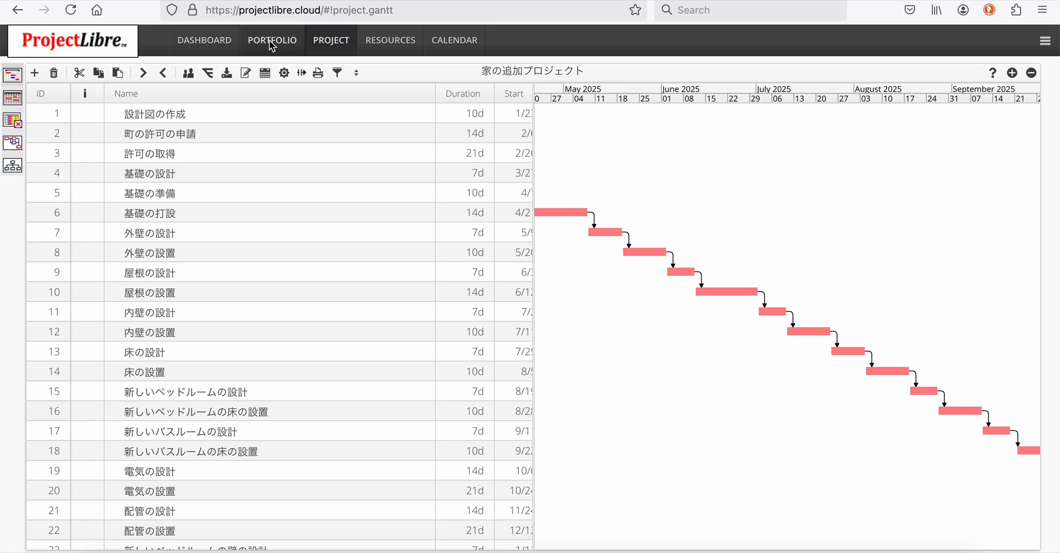
left_click(272, 40)
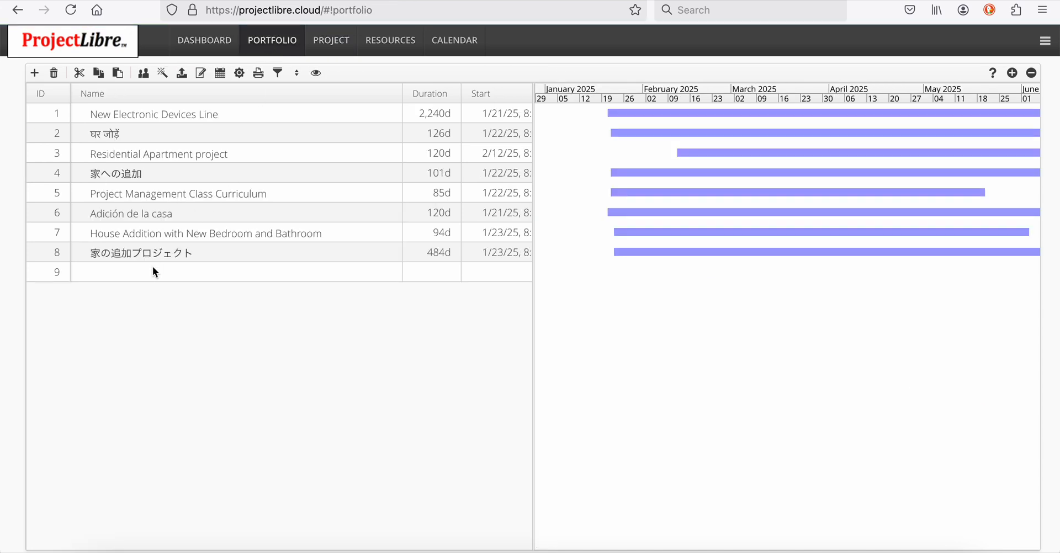
Step: Open the A.I. project generation dialog again from the portfolio toolbar
left_click(162, 72)
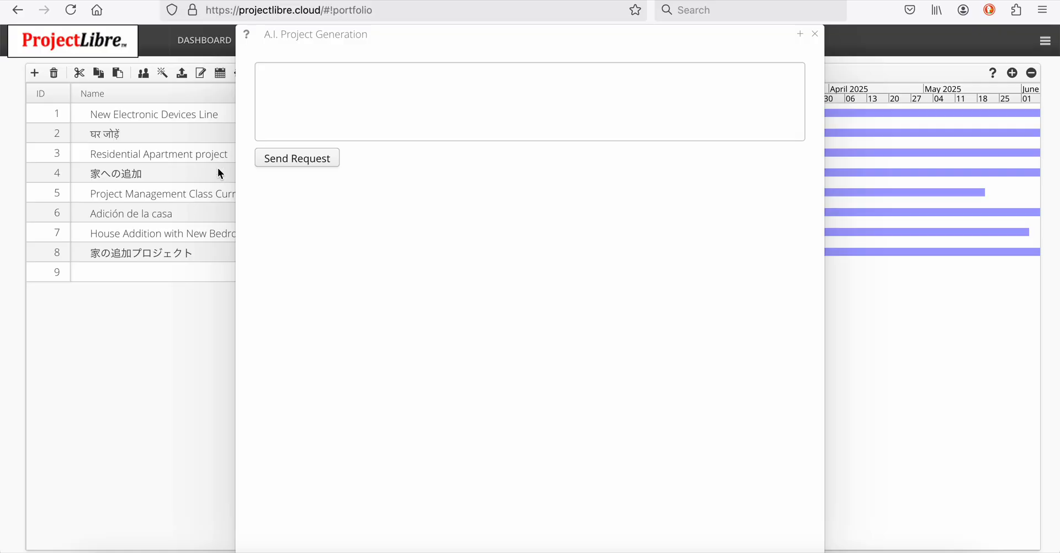
Step: Enter the 'Retail Industry: Opening a Flagship Store' request and send it for generation
type("Retail Industry: Opening a Flagship Store")
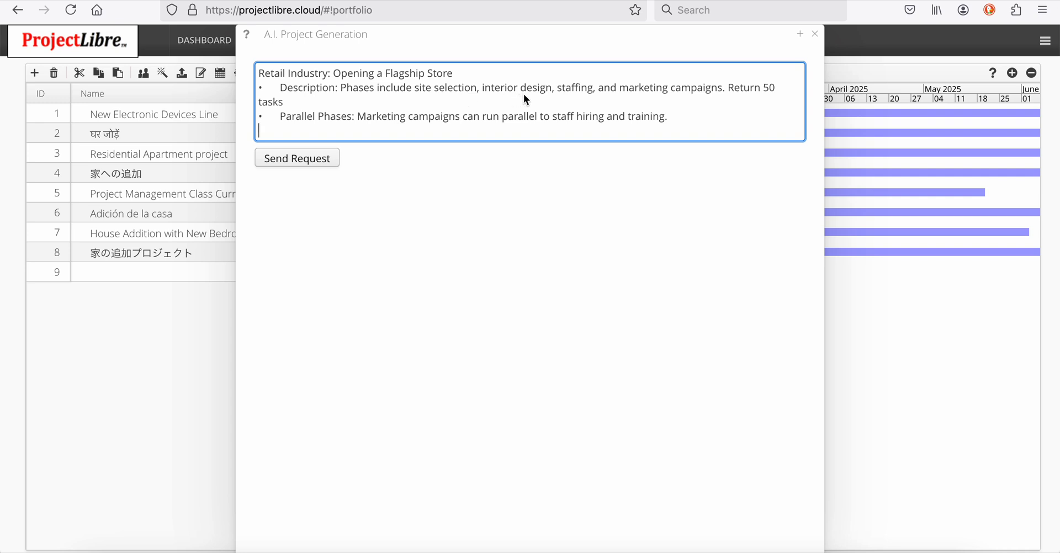
mouse_move(704, 99)
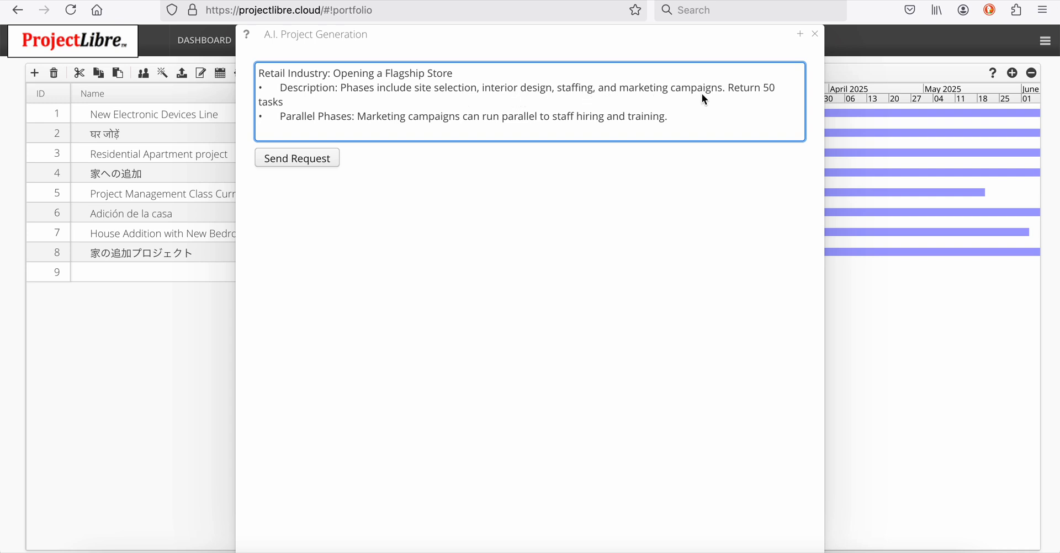
mouse_move(382, 129)
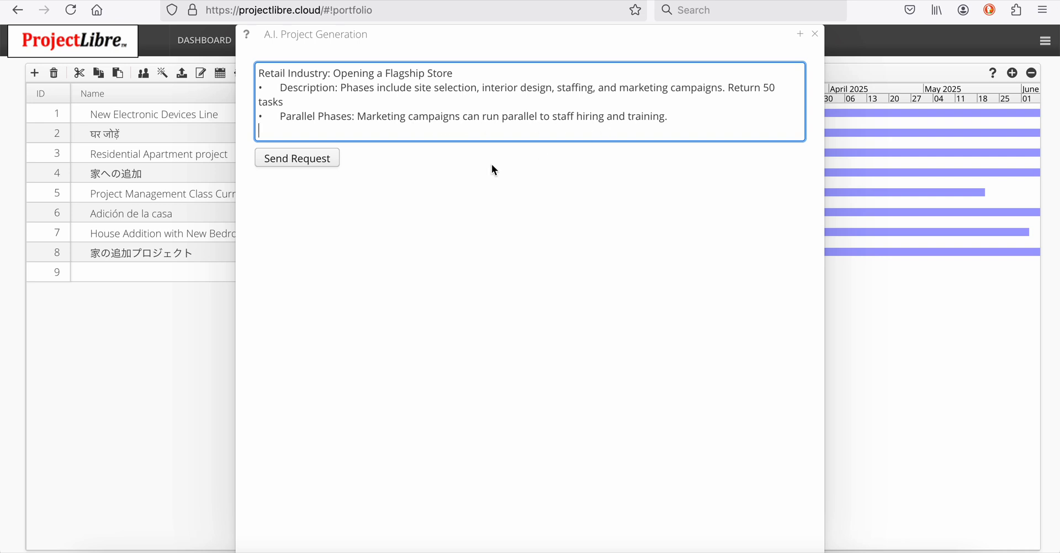
left_click(297, 157)
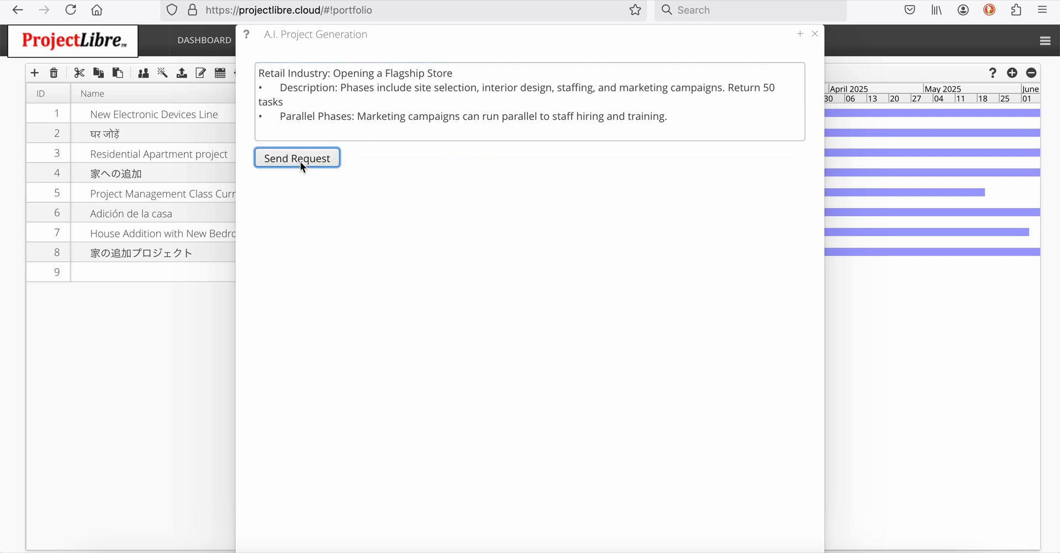
left_click(296, 157)
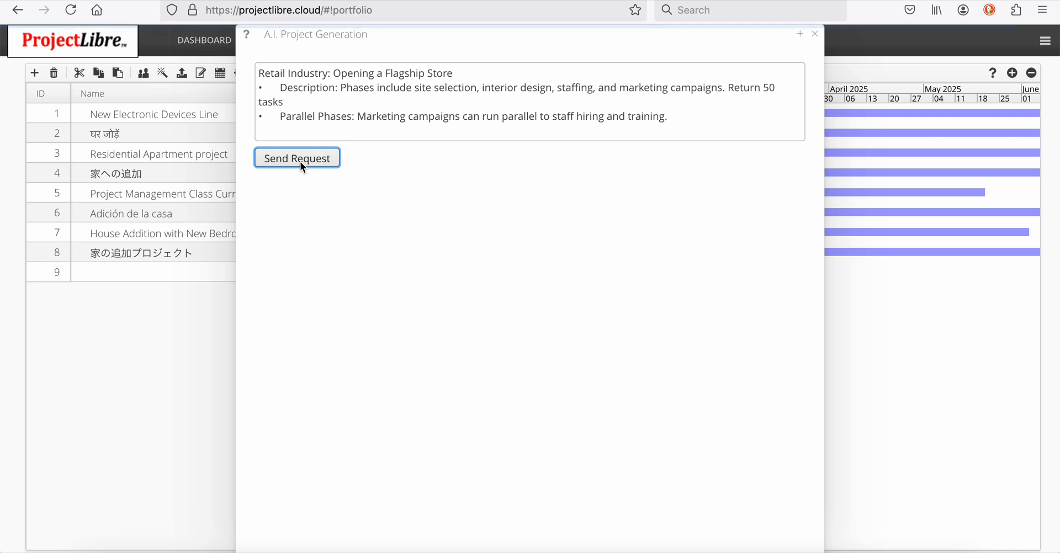
left_click(297, 158)
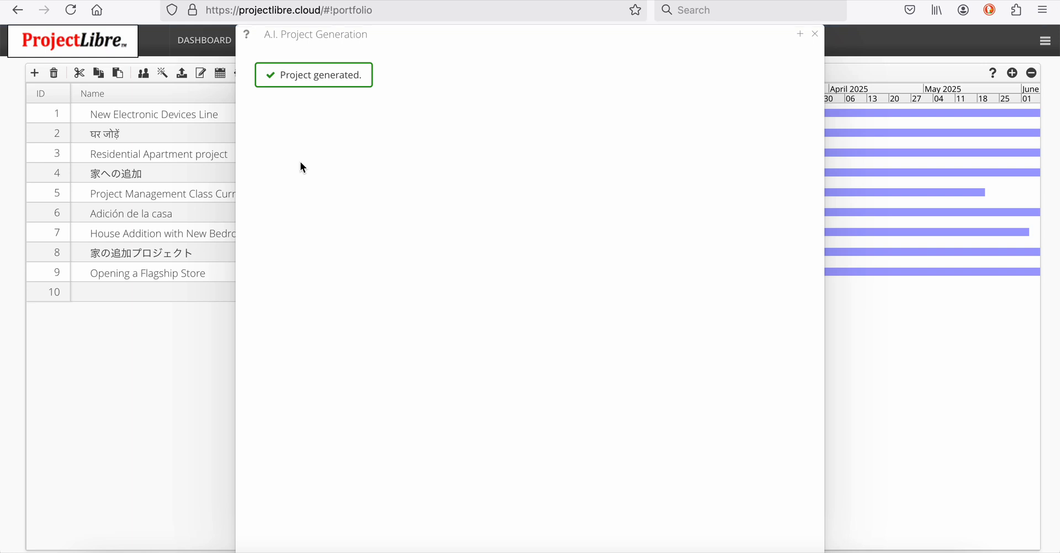
mouse_move(810, 51)
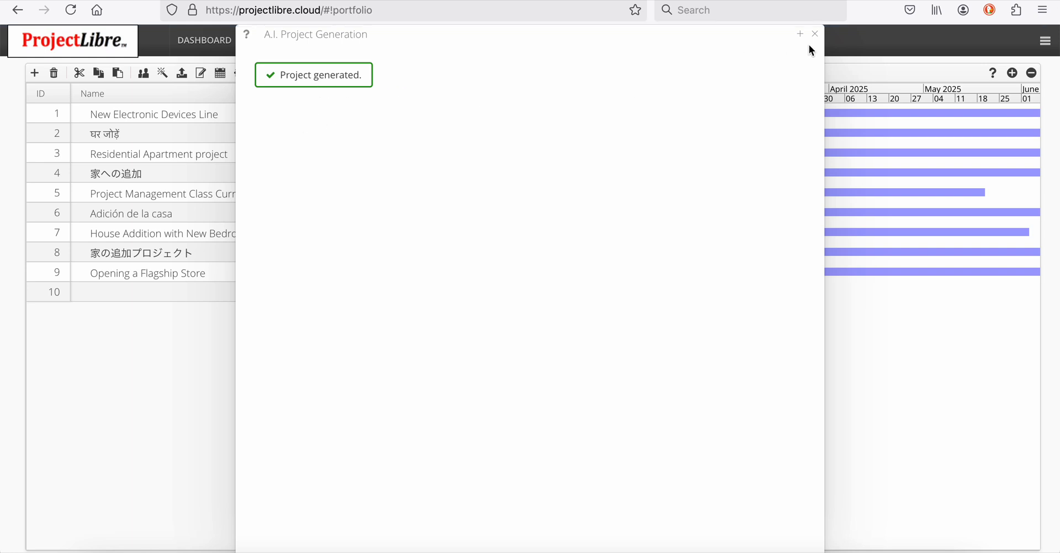
Step: Close the generator and open the 181-day Opening a Flagship Store project
left_click(814, 33)
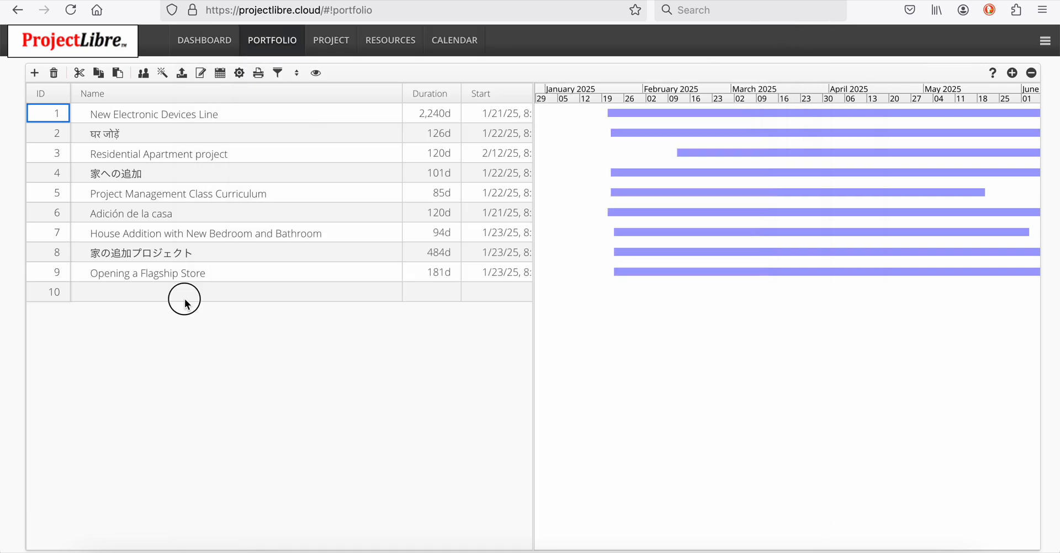
double_click(147, 272)
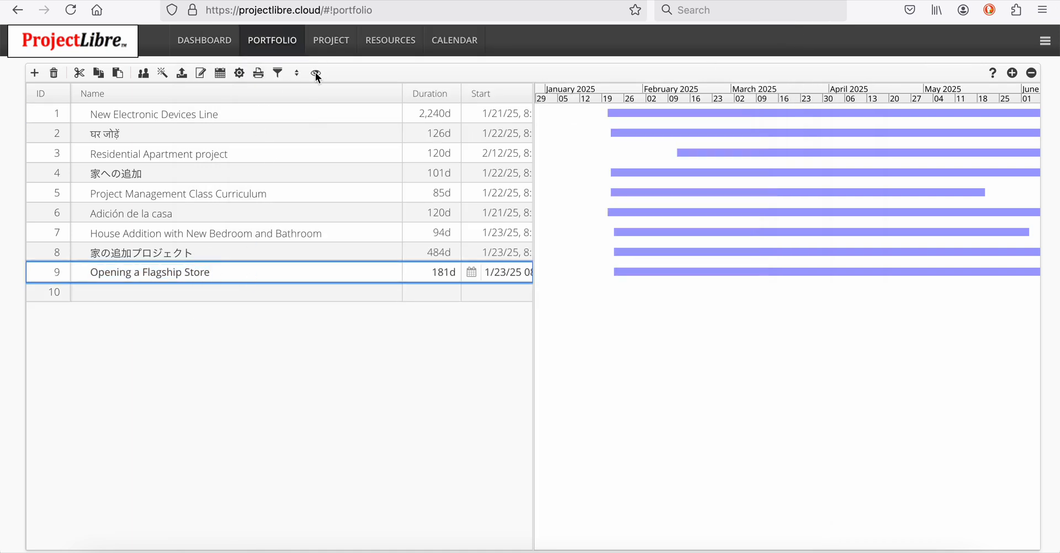
double_click(149, 271)
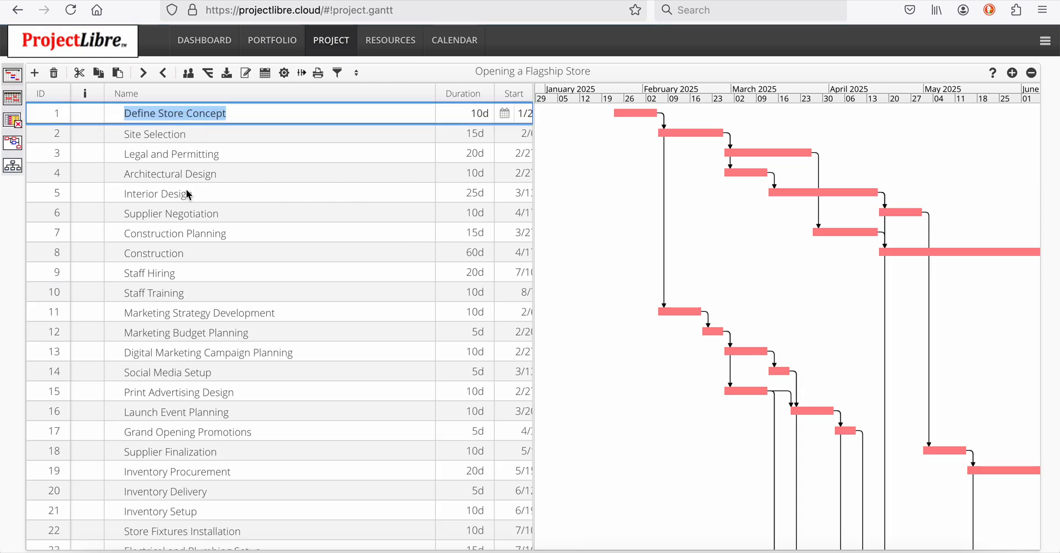
left_click(156, 292)
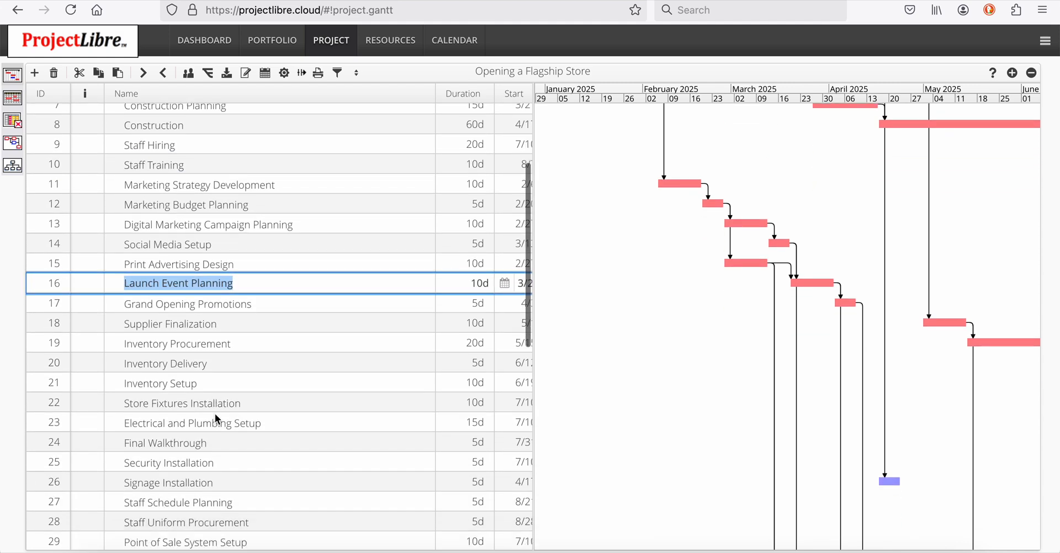
scroll("down", 3)
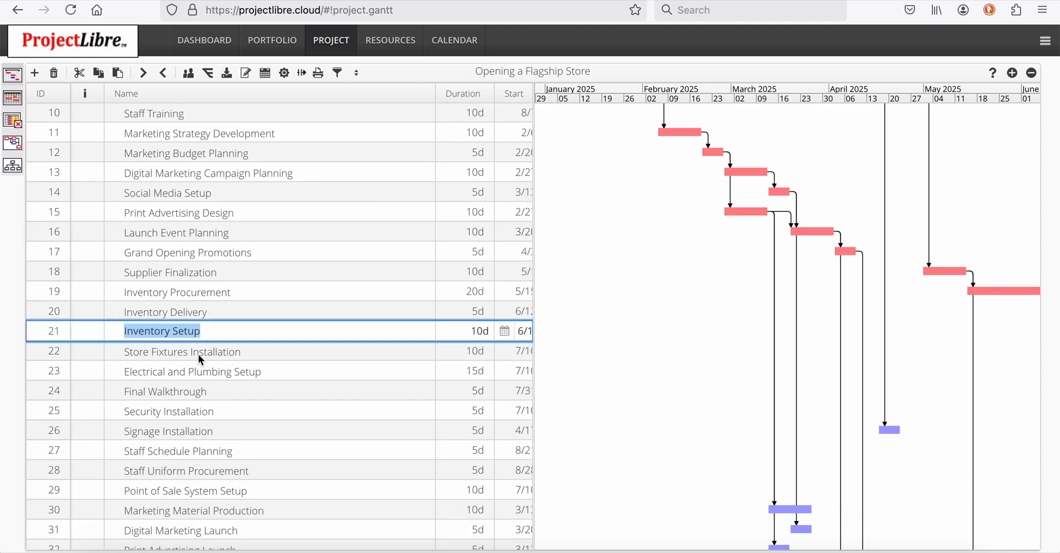
left_click(183, 351)
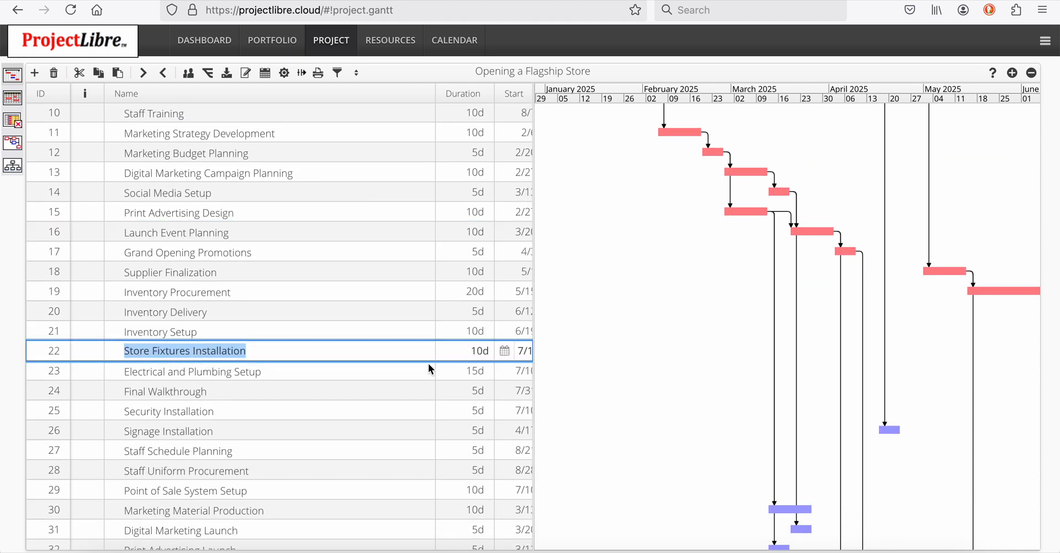
scroll("right", 3)
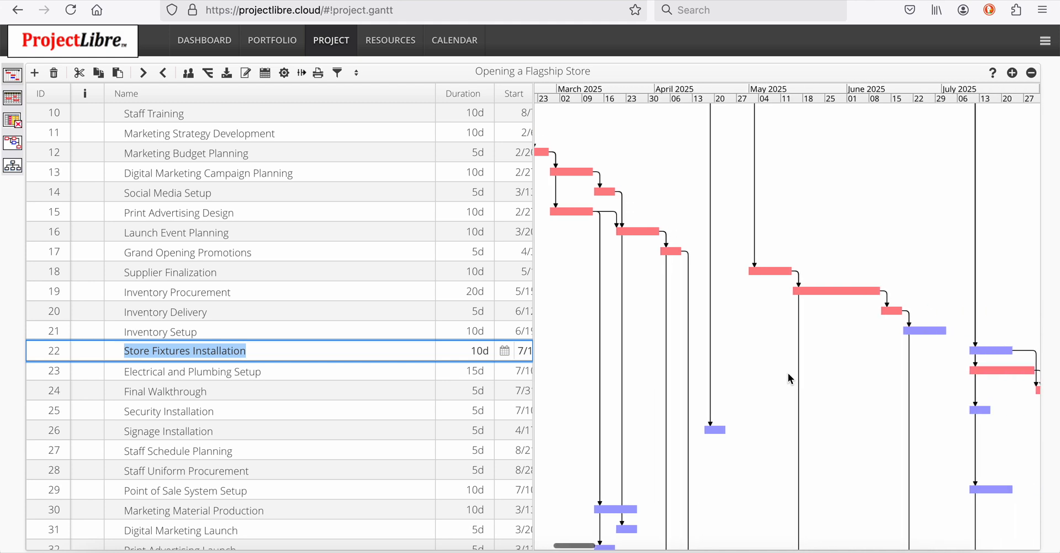
scroll("left", 3)
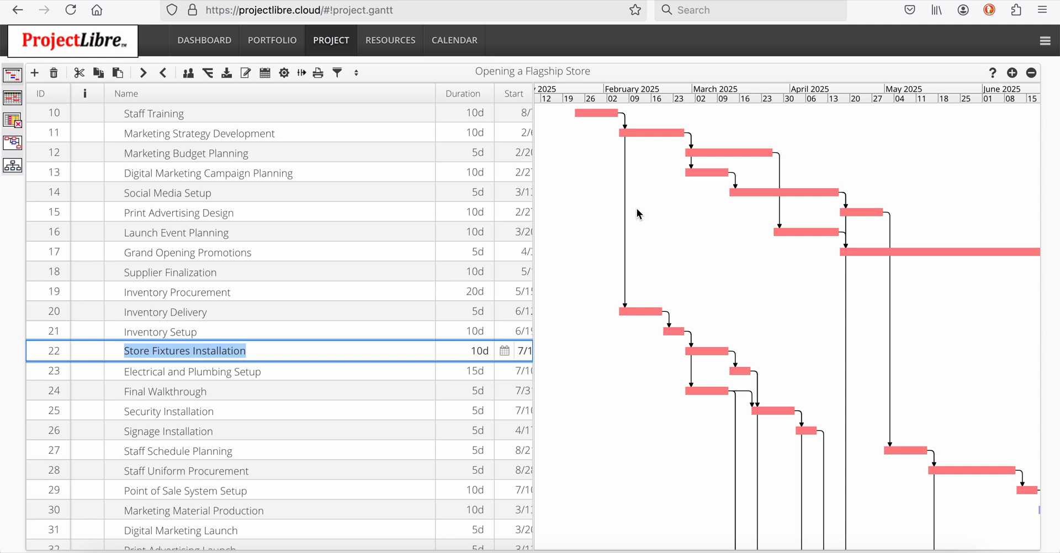
mouse_move(440, 127)
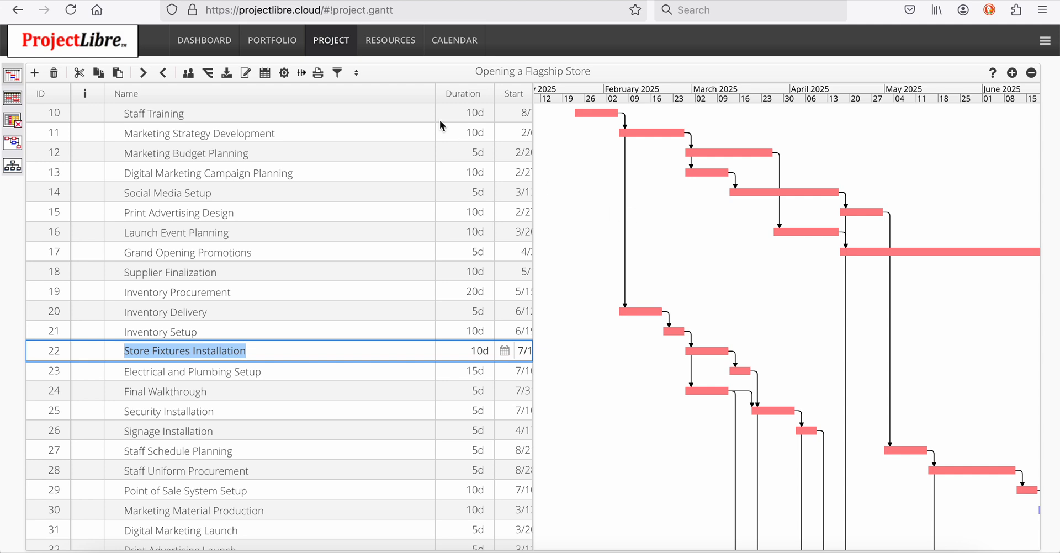